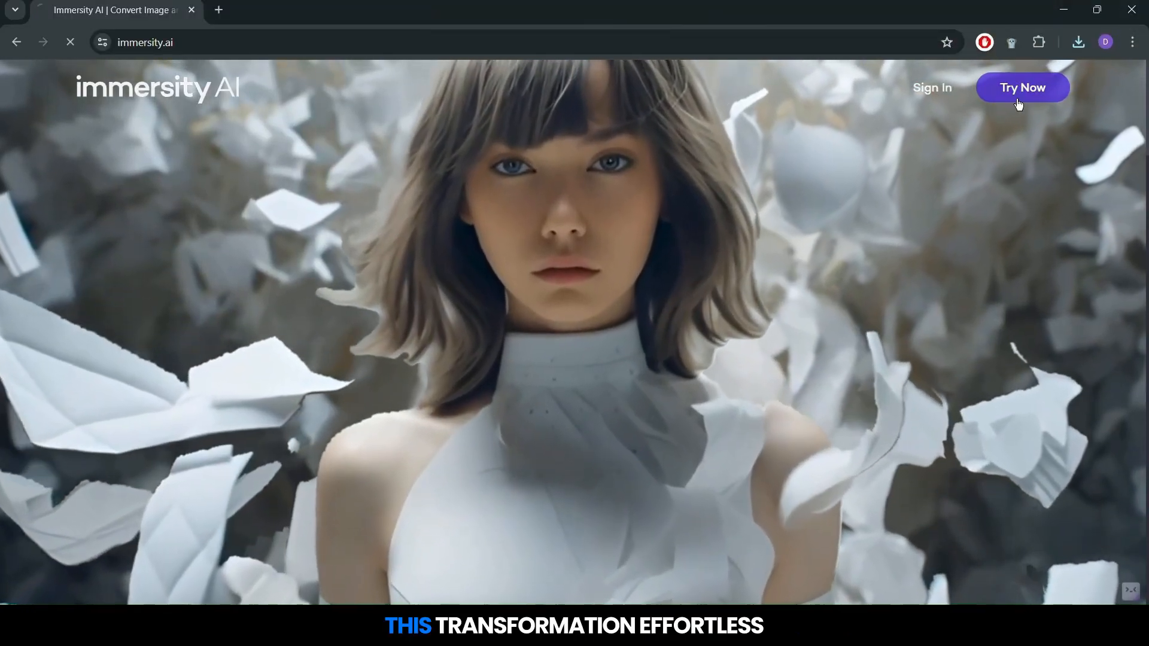
- Open the Immersity AI upload page from the homepage's Try Now button
left_click(1021, 87)
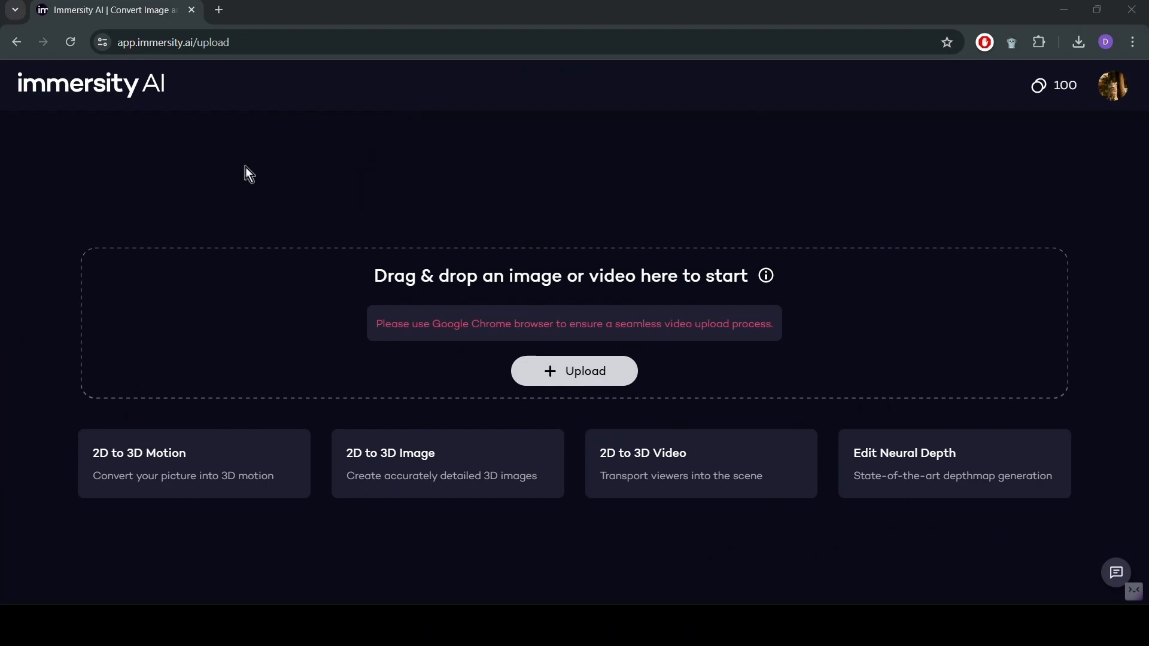
- Upload the VR living-room photo, preview Perspective, then apply the Zoom 3D motion style
left_click(574, 371)
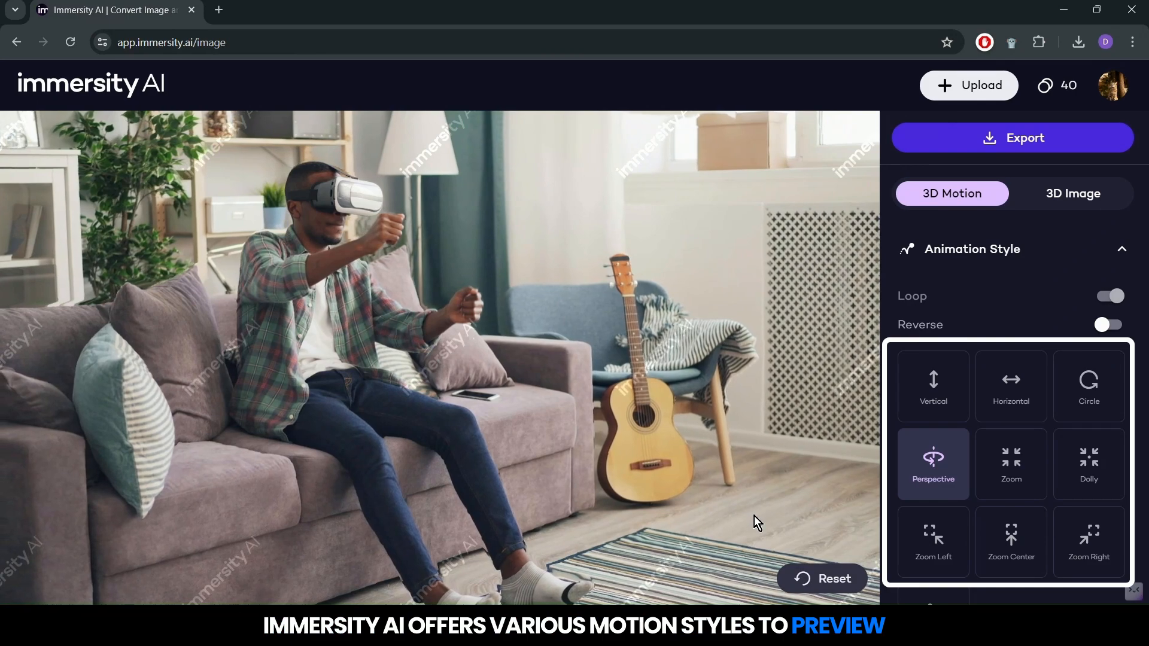
left_click(933, 386)
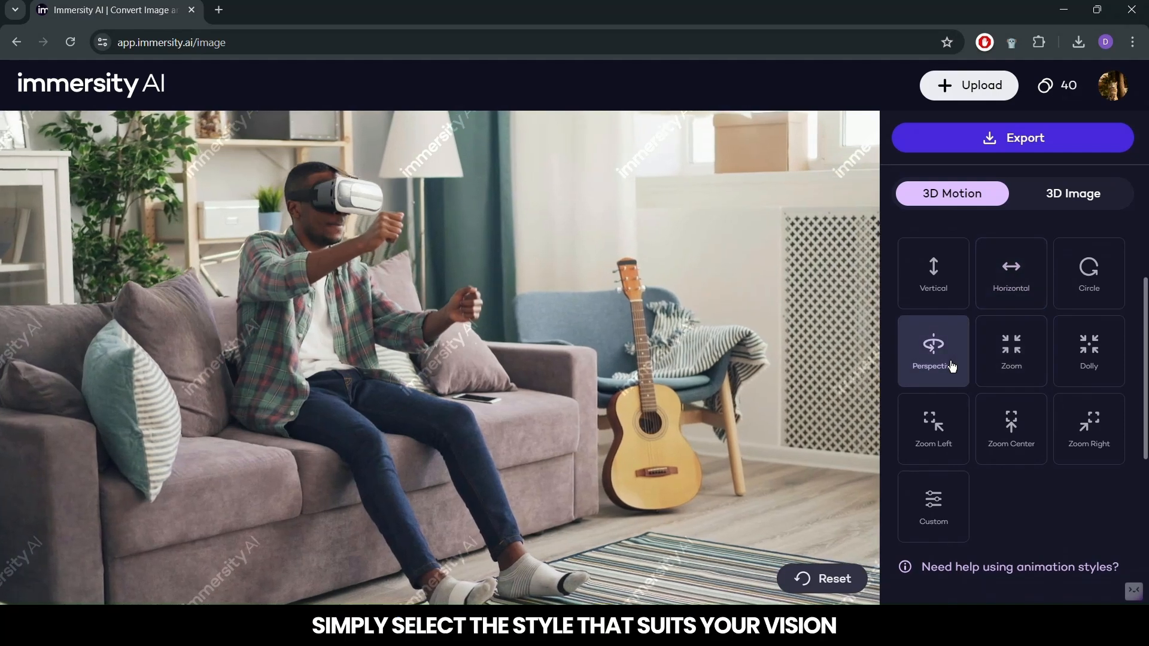
left_click(1010, 350)
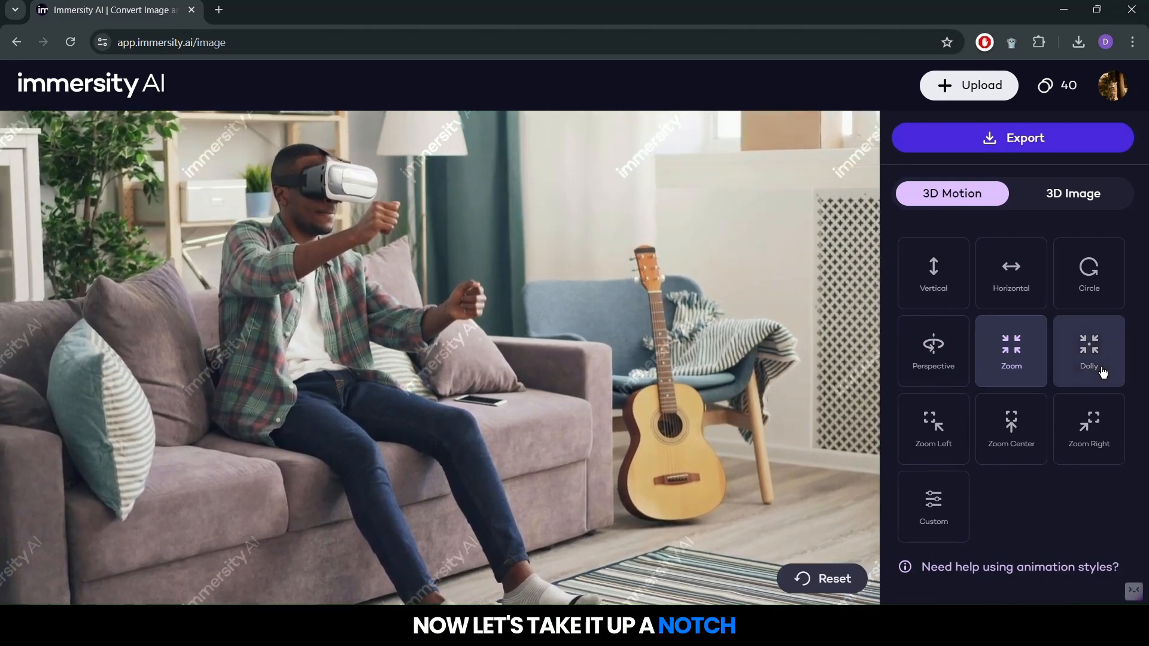
- Set the 3D Image preview to Cross-eyed with 77% depth, then return to 3D Motion
left_click(1072, 193)
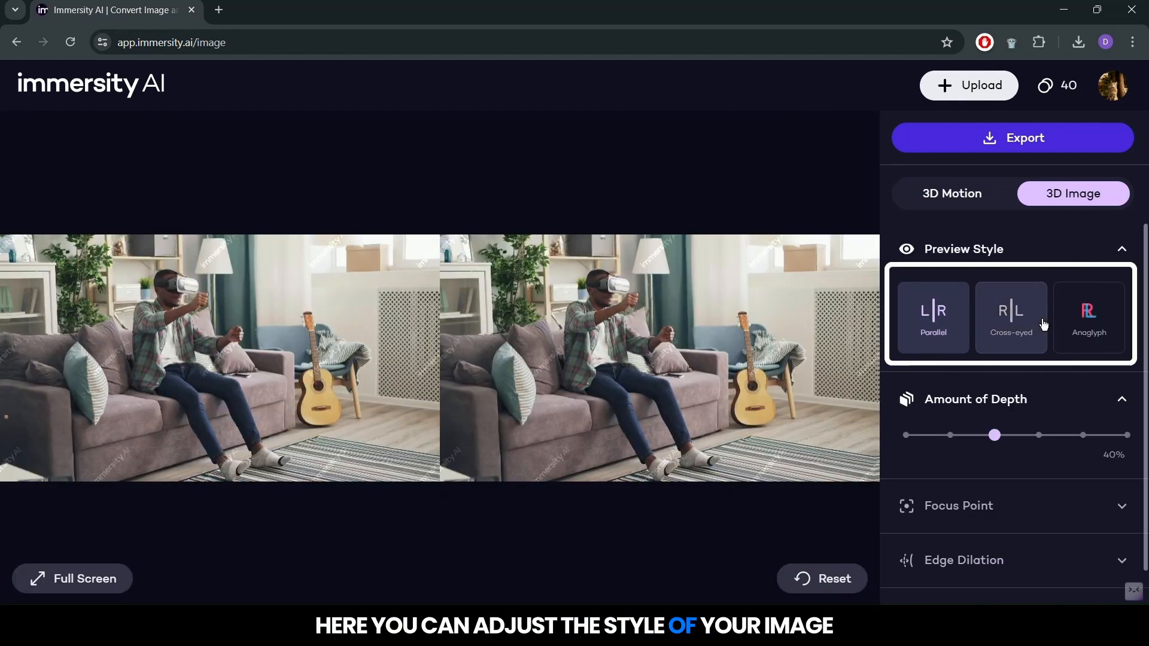
left_click(1010, 316)
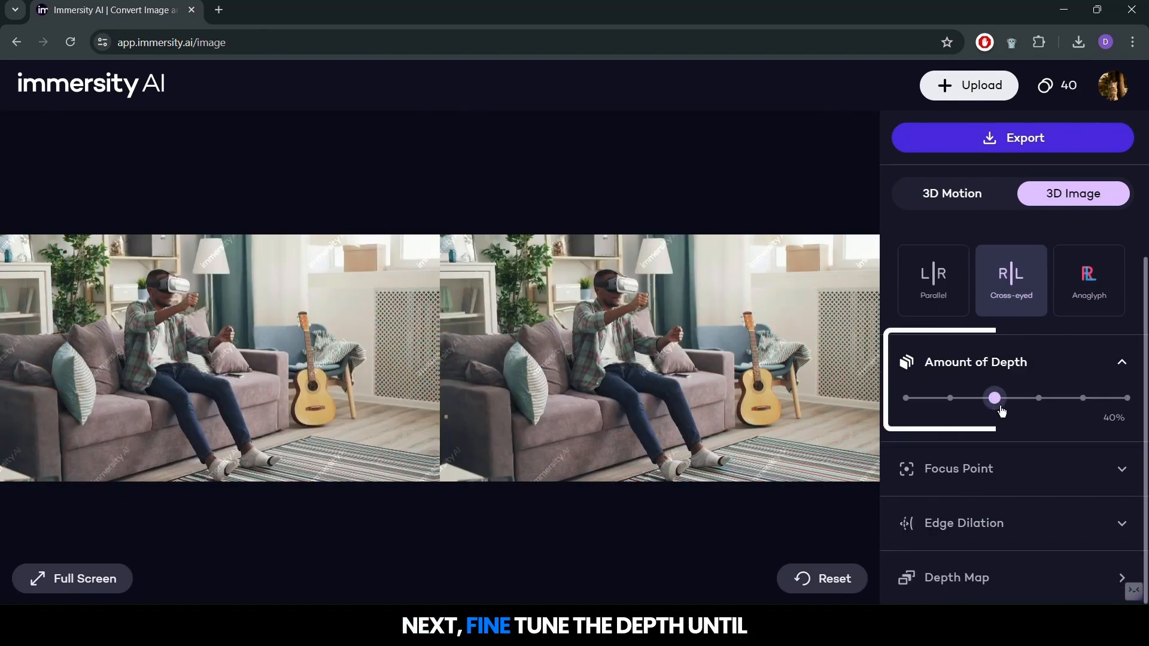
left_click_drag(994, 398, 1076, 397)
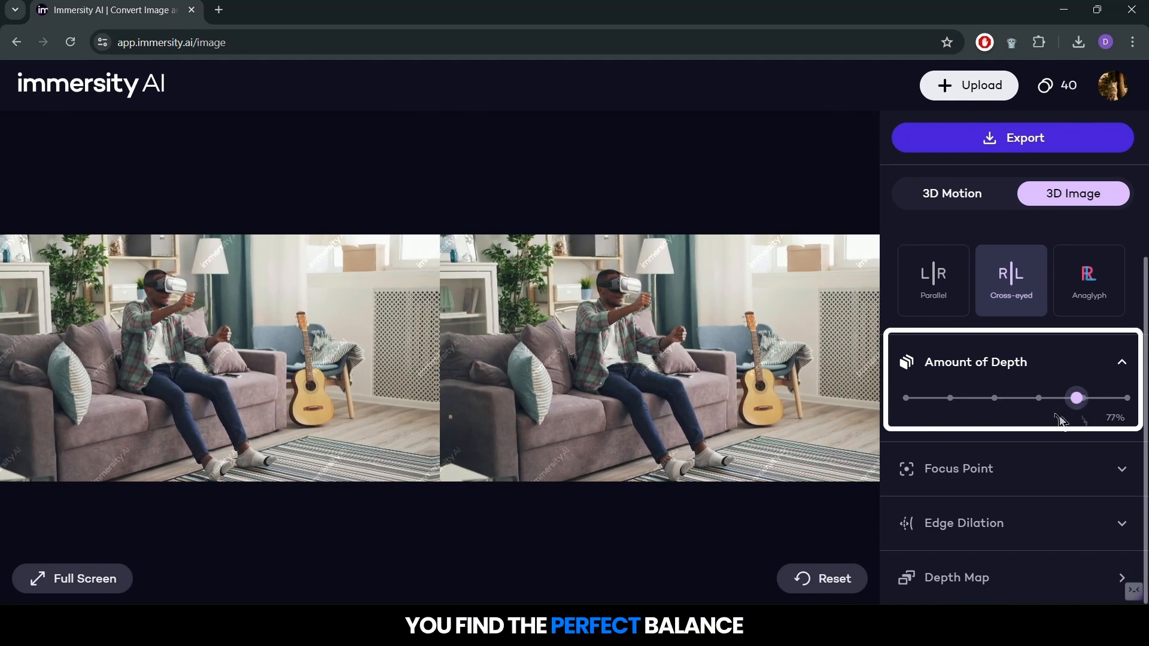
left_click(951, 193)
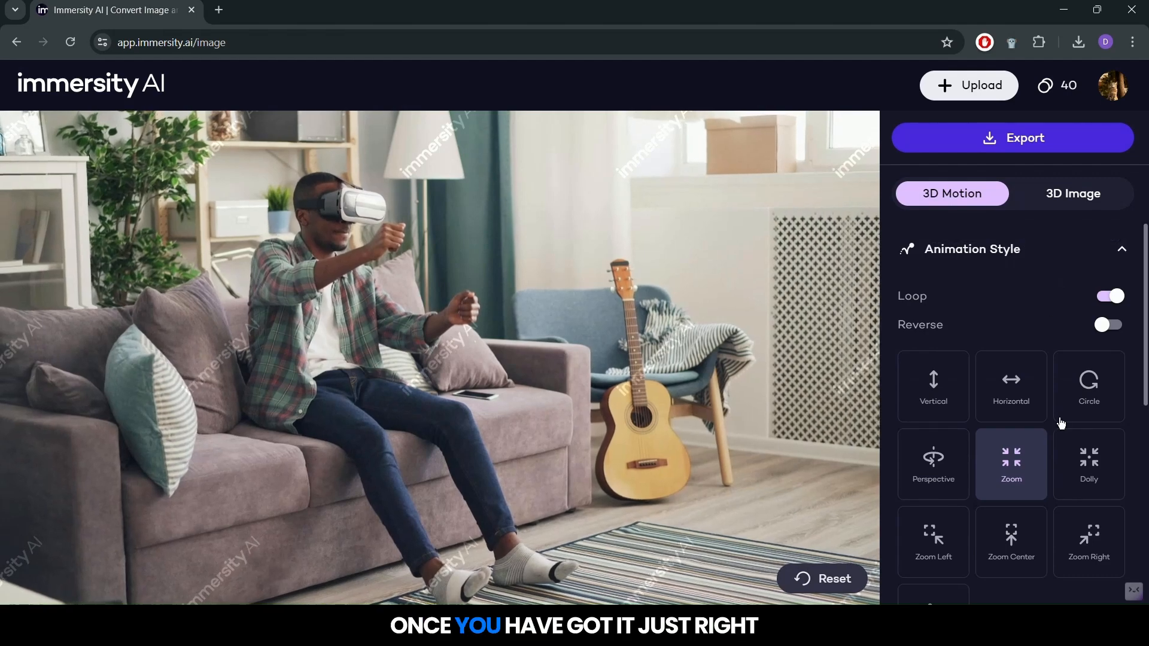
- Turn on Reverse and start exporting as an MP4 3D Motion video
left_click(1107, 324)
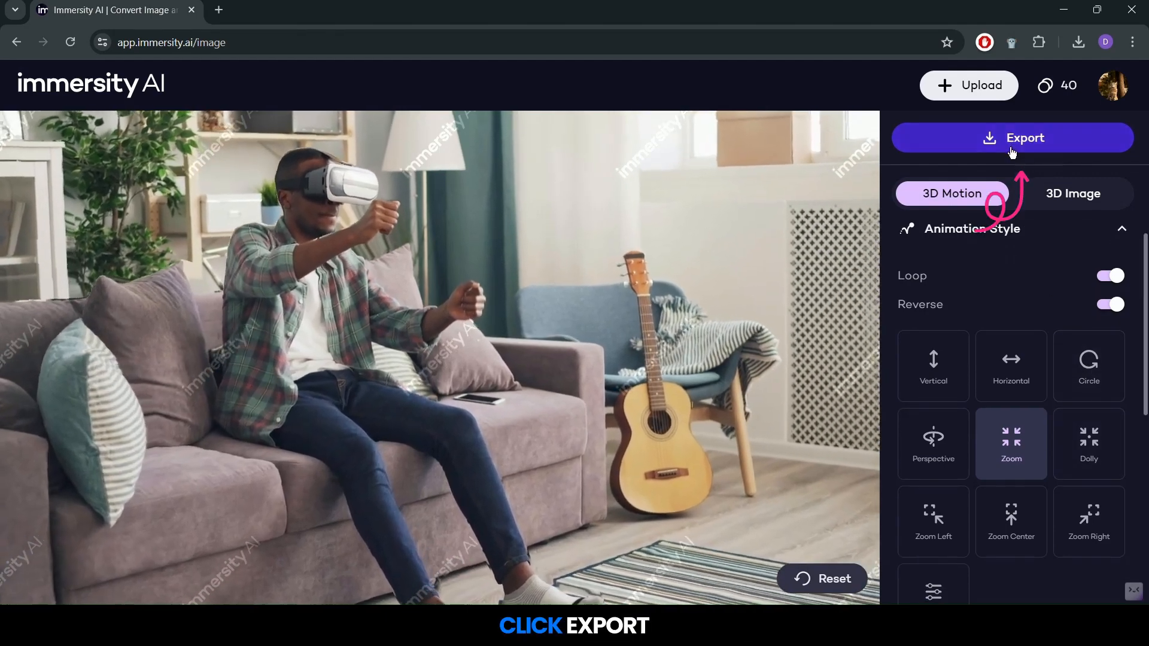
left_click(1012, 138)
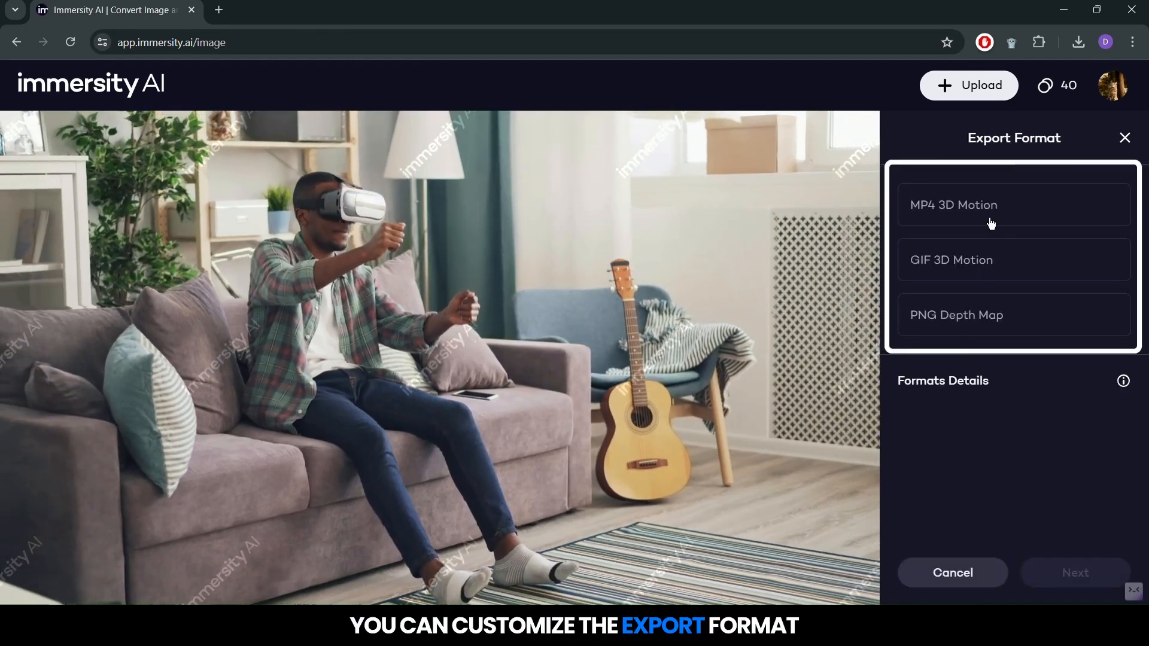
left_click(1013, 204)
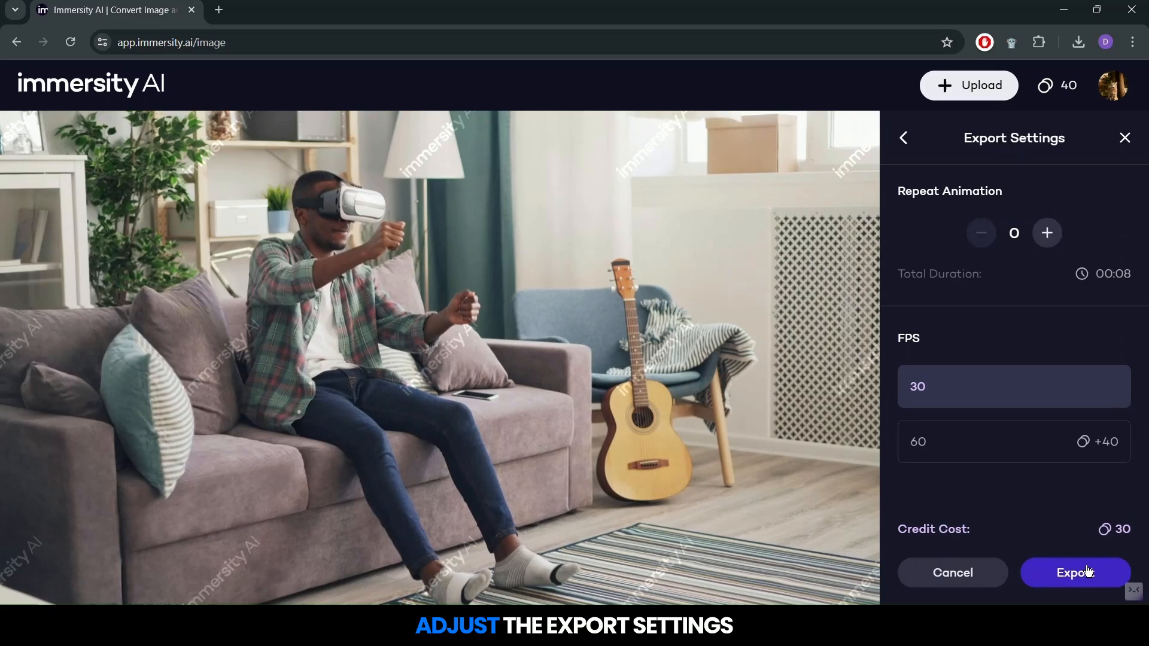
- Export the 30 FPS MP4 and download the finished video
left_click(1074, 572)
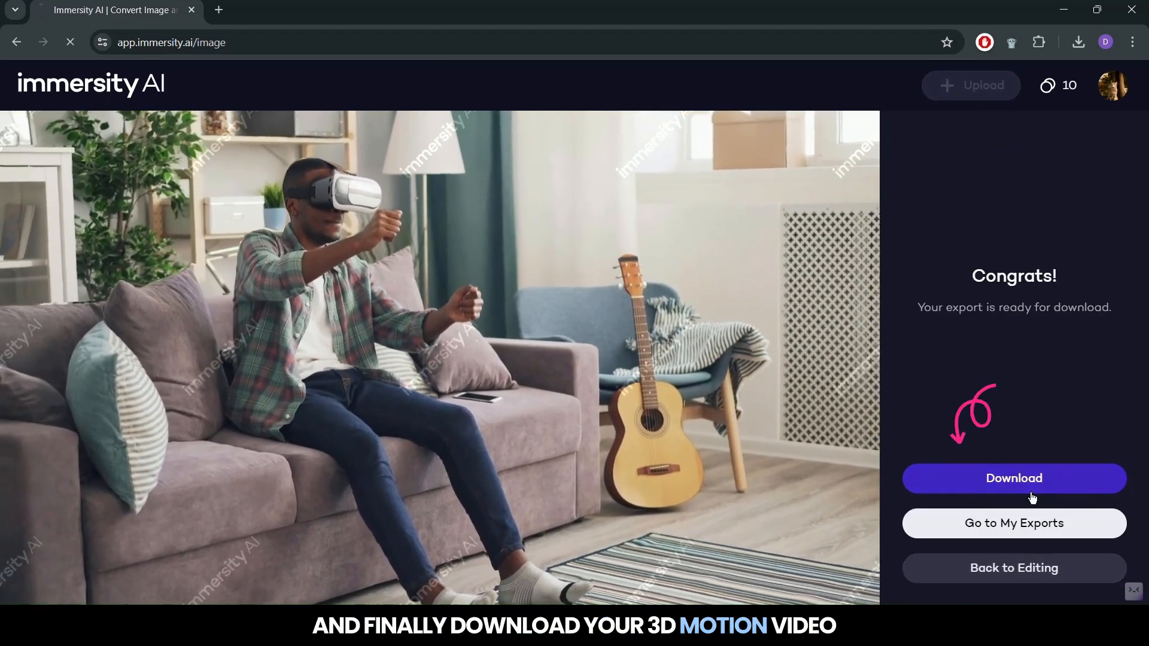
left_click(1013, 477)
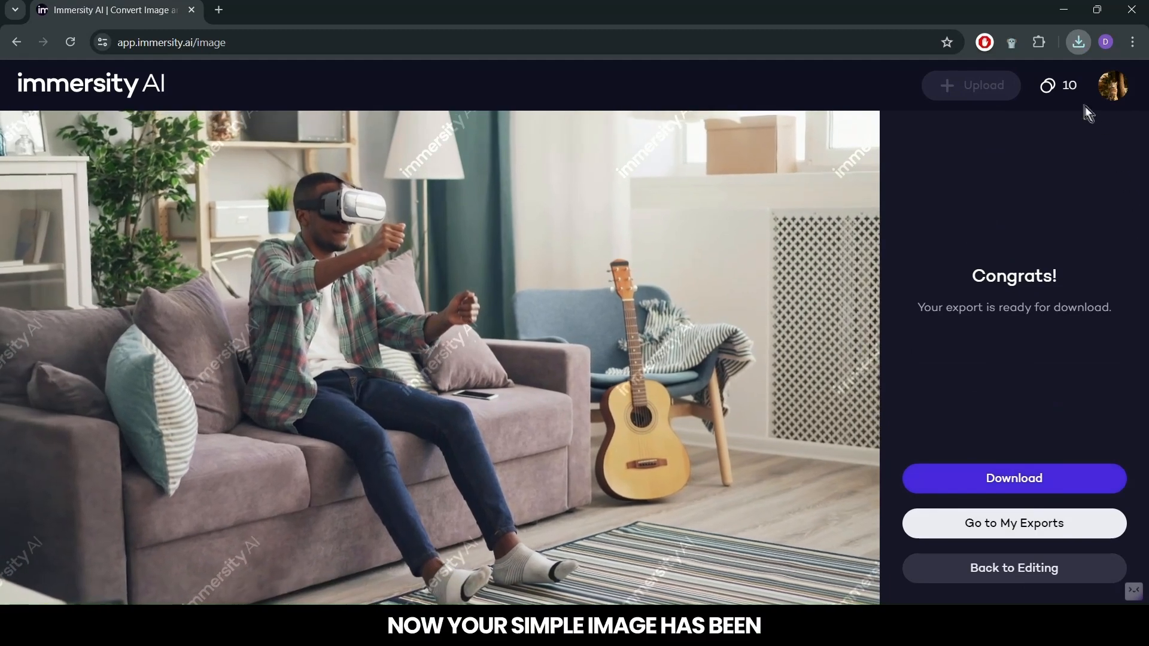